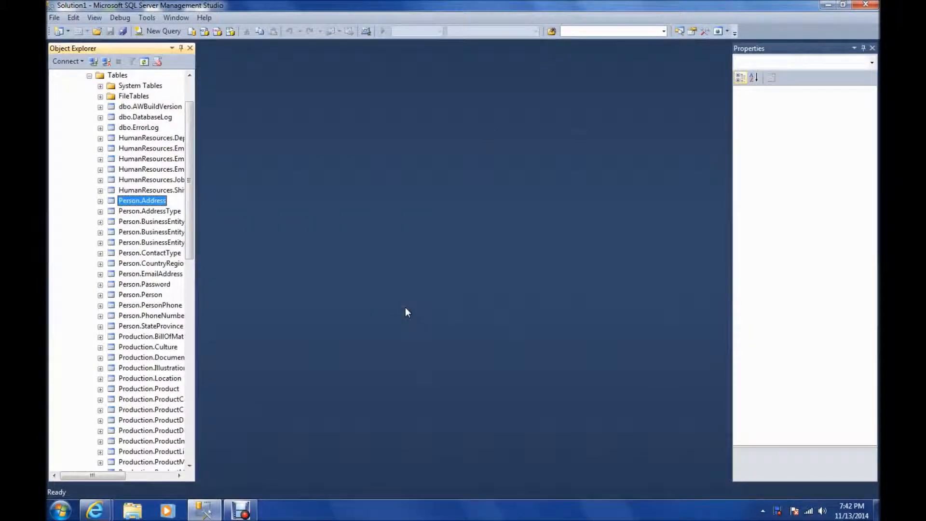
mouse_move(423, 287)
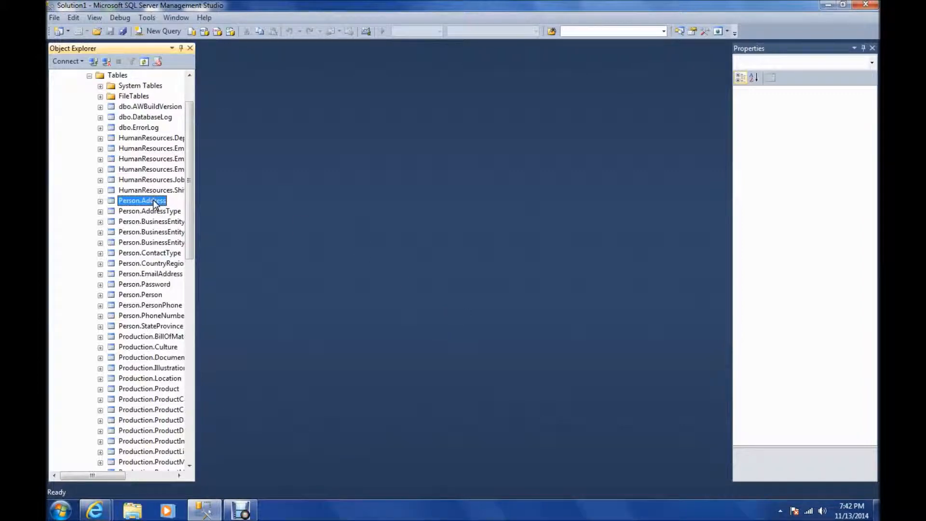
Step: Select the top 1000 rows of Person.Address from Object Explorer and scan the results grid
right_click(142, 201)
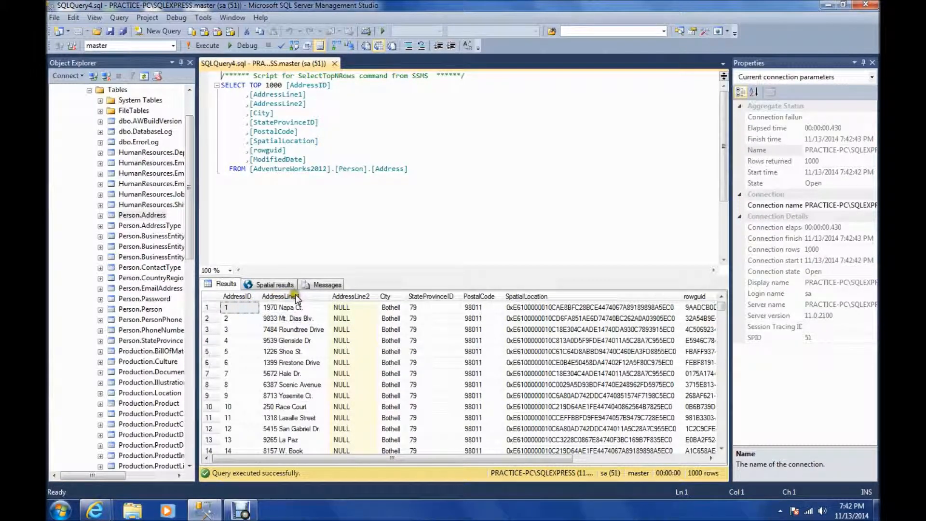
mouse_move(376, 296)
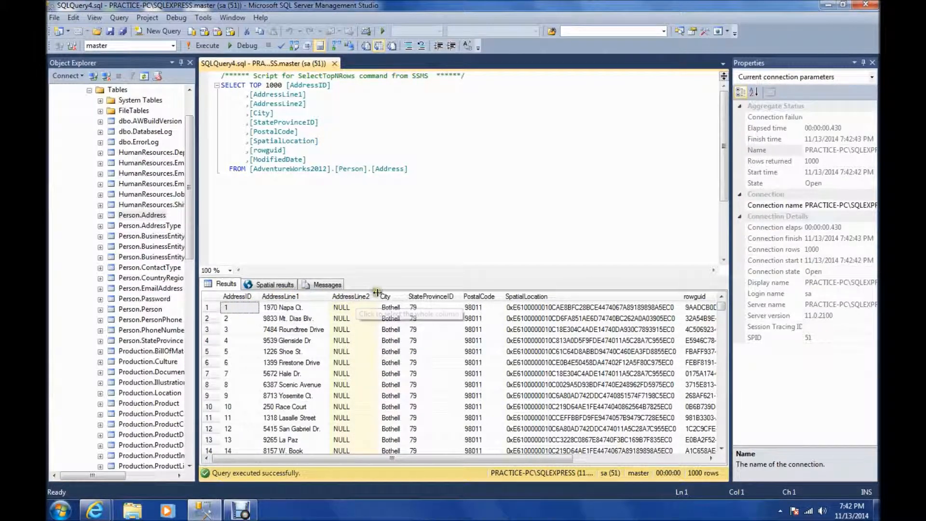
mouse_move(535, 296)
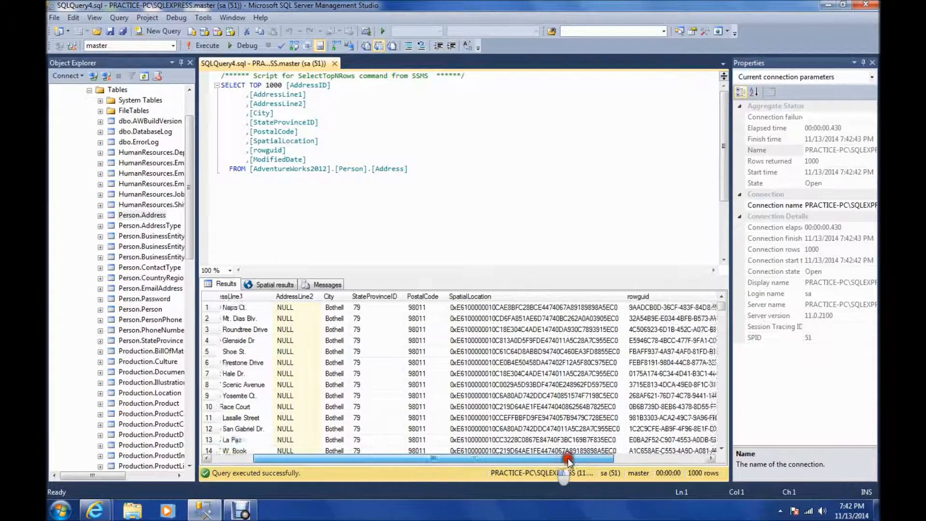
left_click_drag(568, 457, 659, 458)
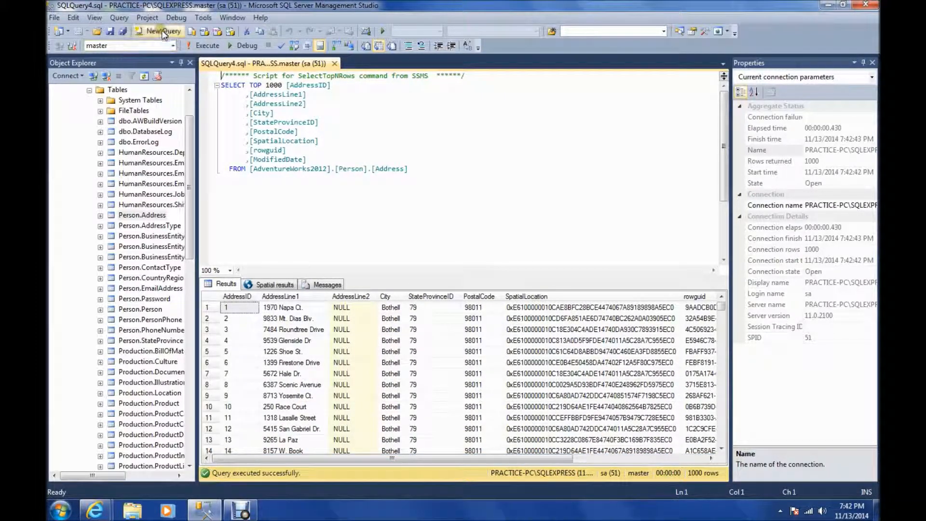
Step: Run select * from AdventureWorks2012.Person.Address in a new query window, returning 19614 rows
left_click(159, 31)
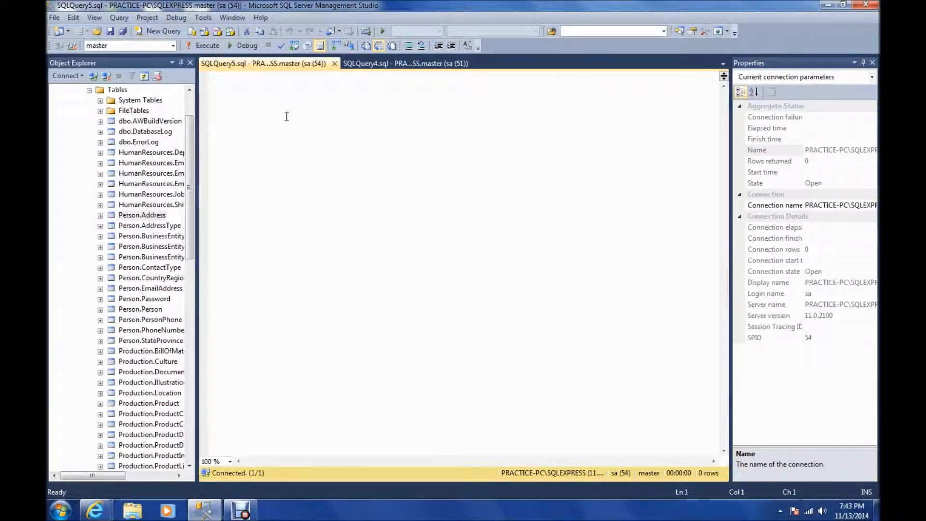
type("select * f")
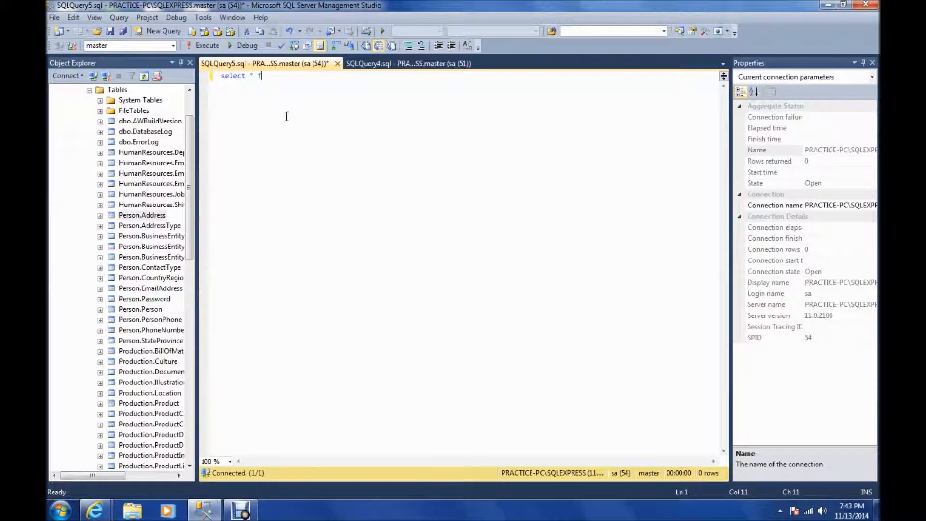
type("rom")
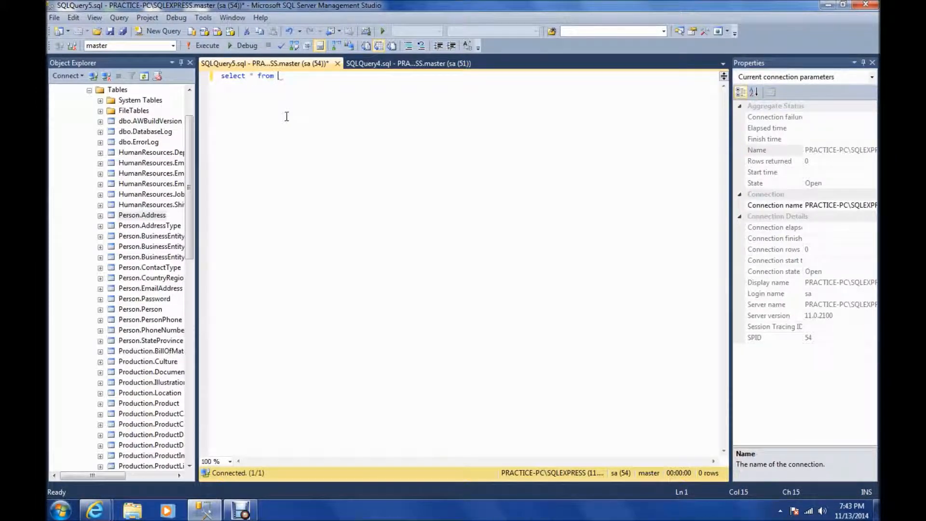
type("AdventureWorks2012.Person")
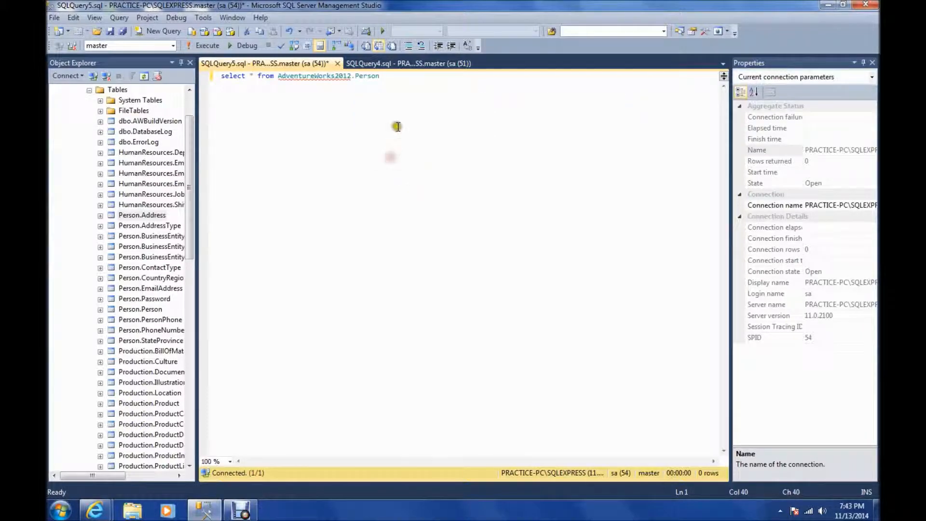
type(".Address")
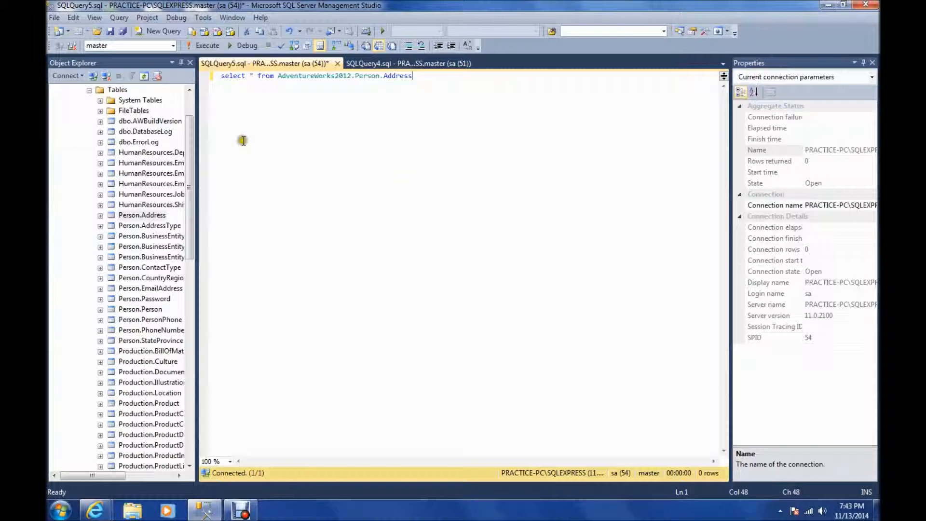
left_click(206, 46)
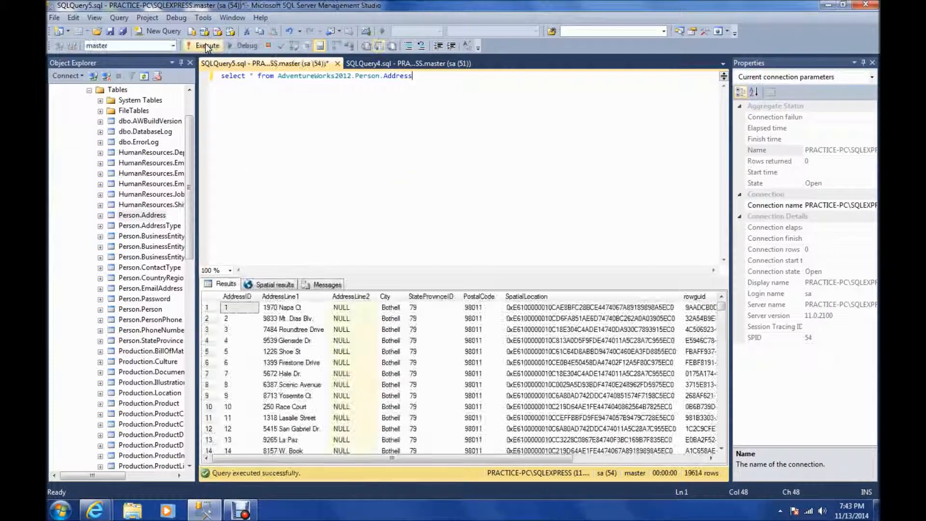
left_click(206, 45)
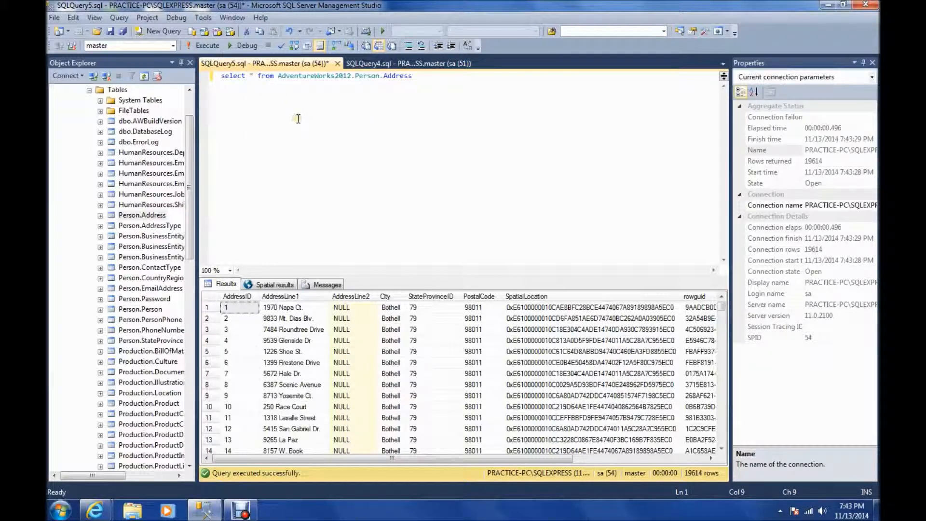
Step: Replace * with City, PostalCode and rerun, still returning 19614 rows
key("Backspace")
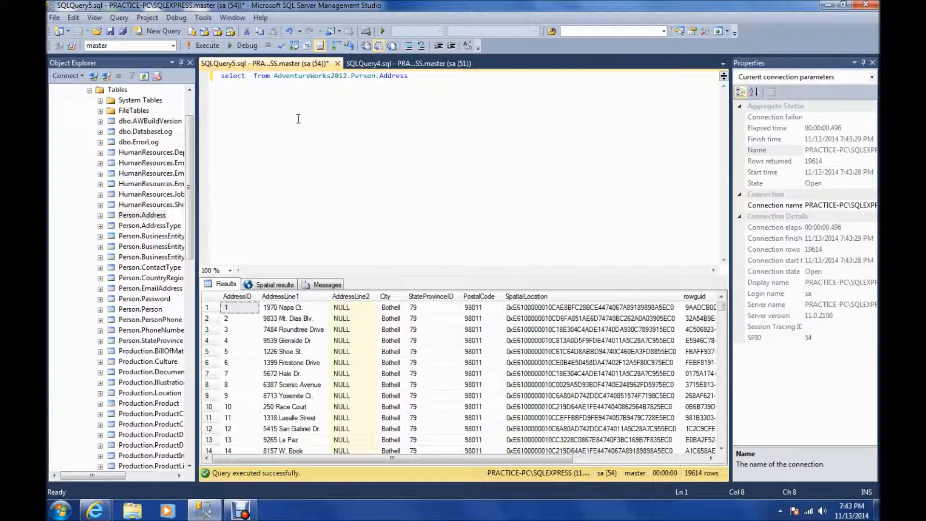
type("City,")
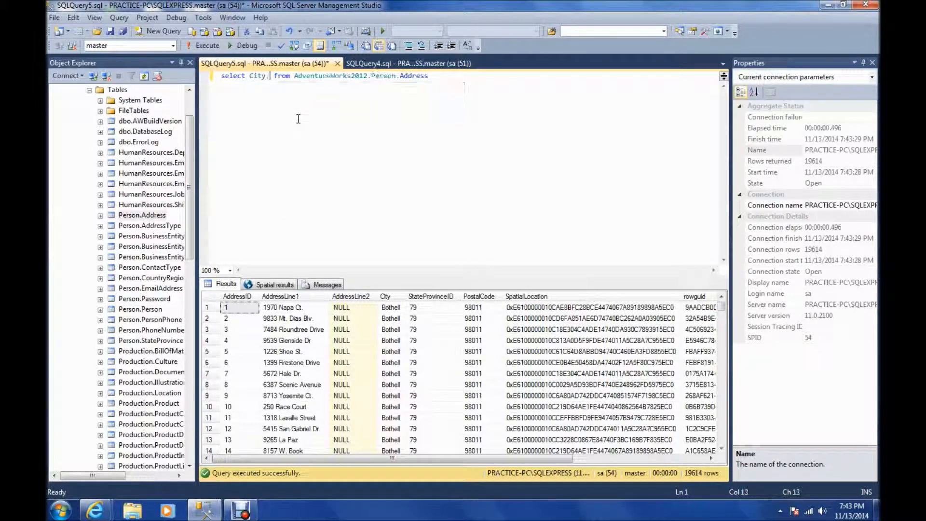
type("Pos")
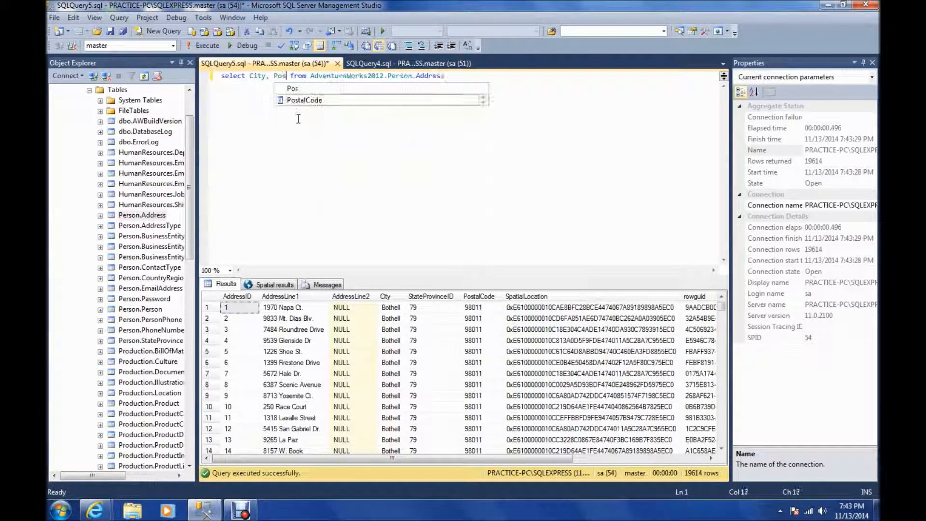
type("talCode")
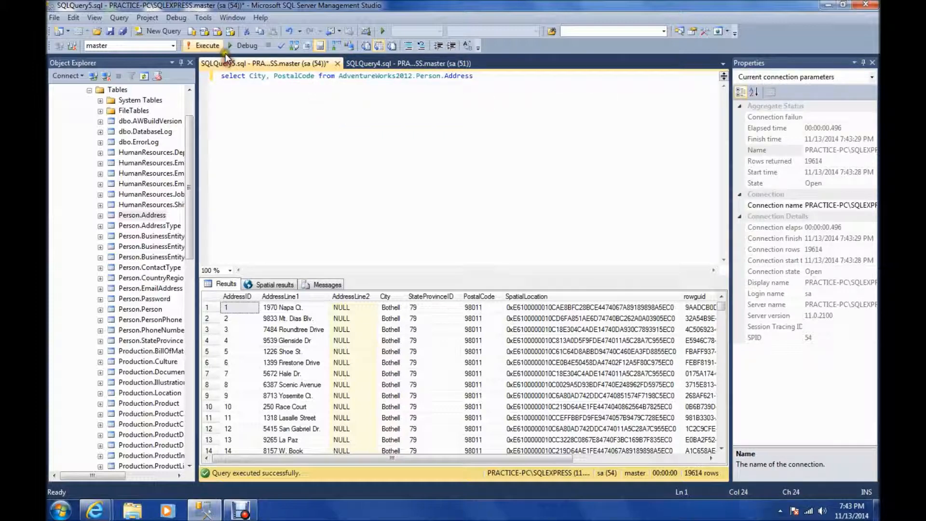
left_click(206, 45)
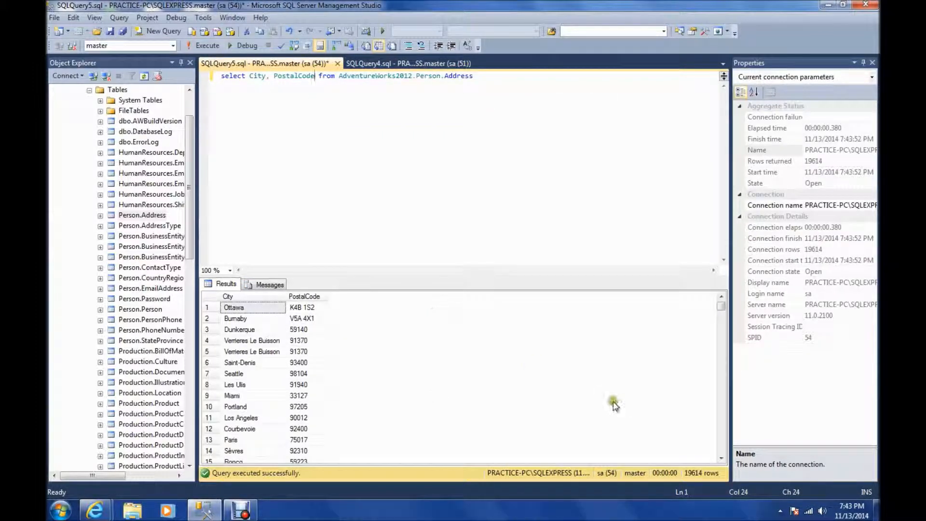
mouse_move(640, 406)
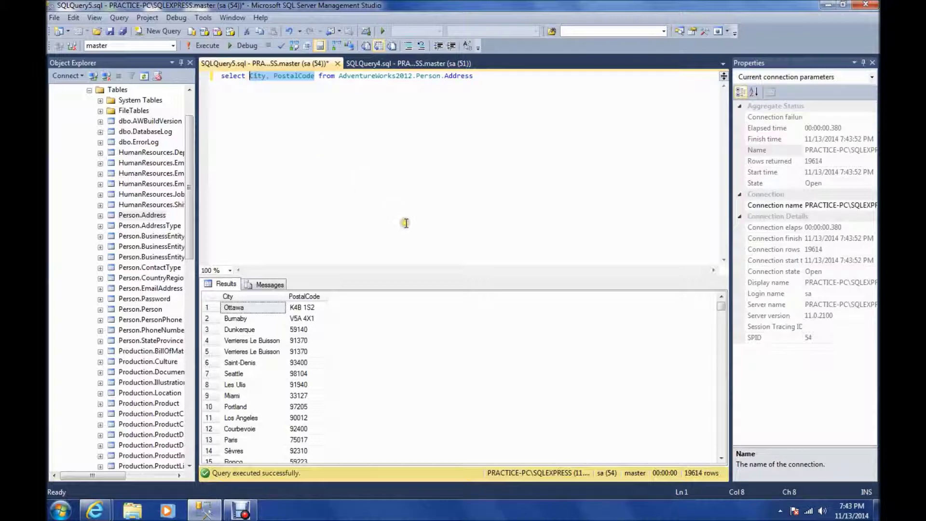
mouse_move(406, 224)
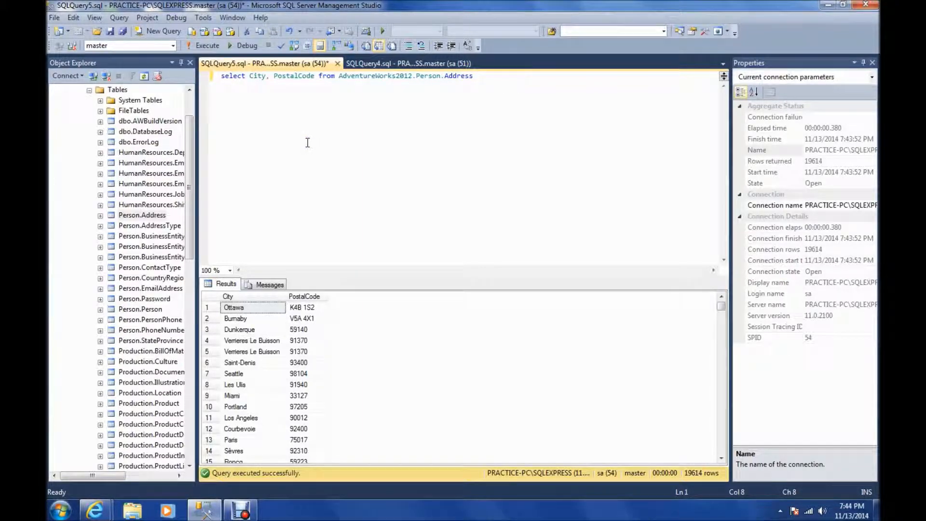
Step: Add top 5 after select so only five City/PostalCode rows return
type("top")
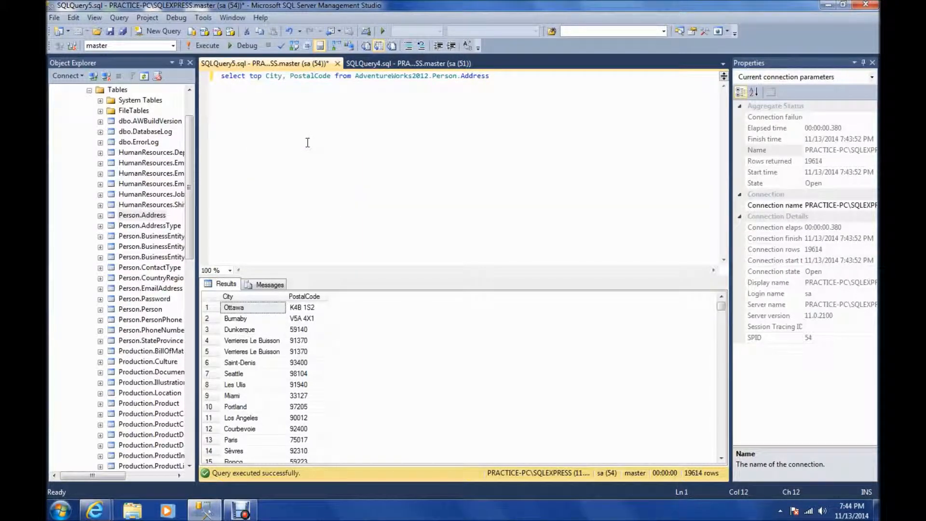
type("5")
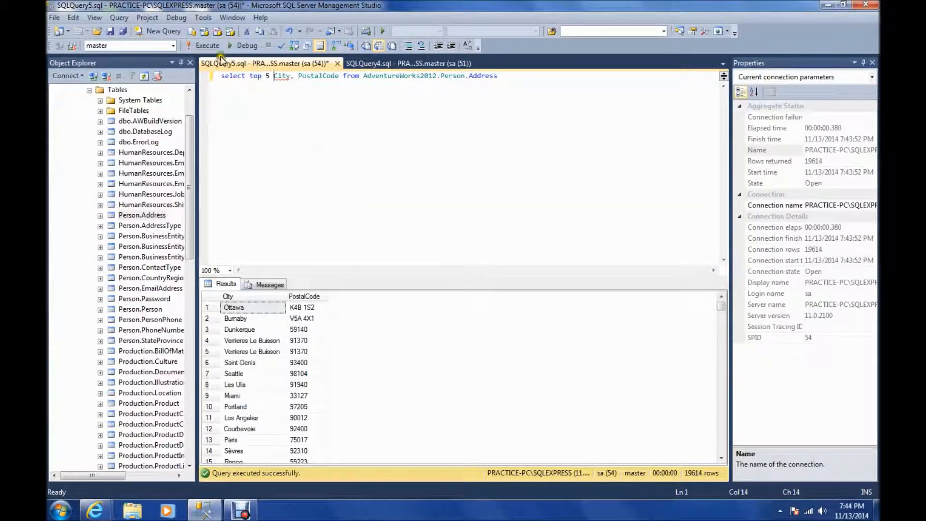
left_click(203, 45)
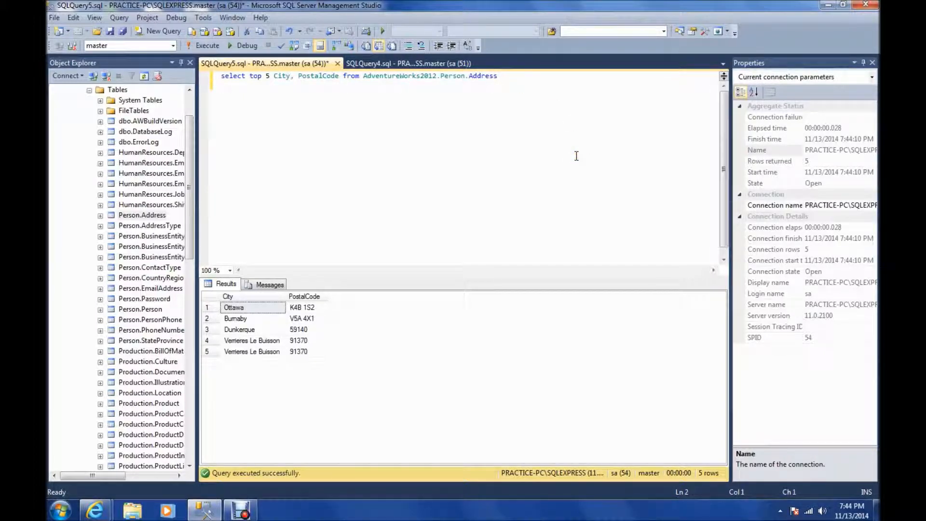
Step: Filter with where City = 'Bothell', run it with top 5, then without it for 26 rows
type("where")
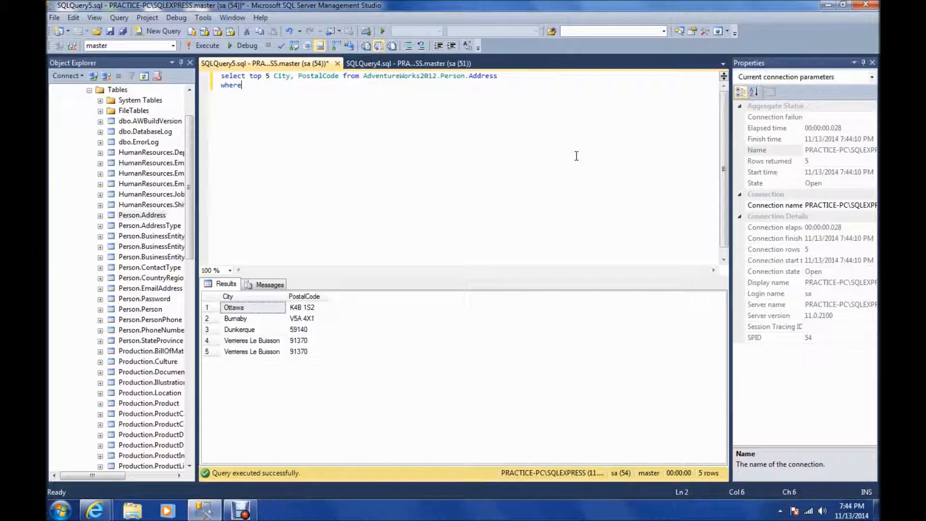
type("City =")
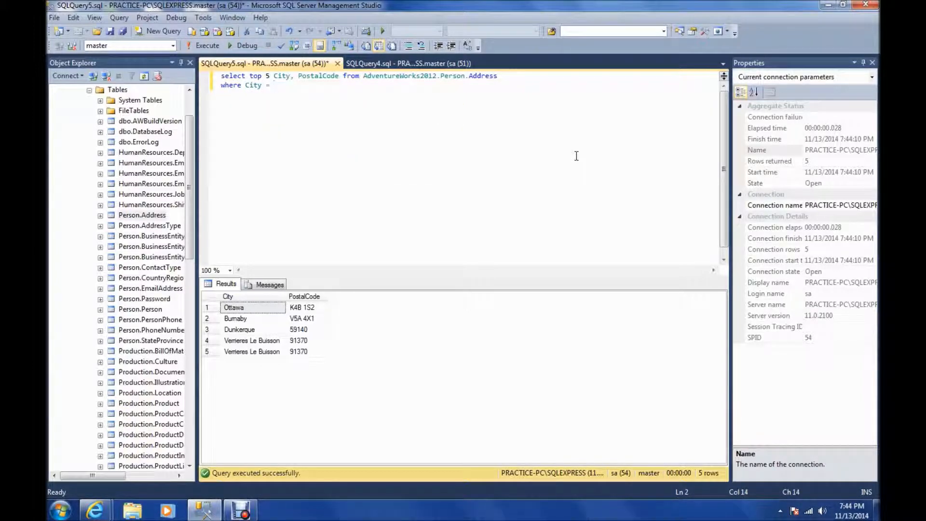
type("'B")
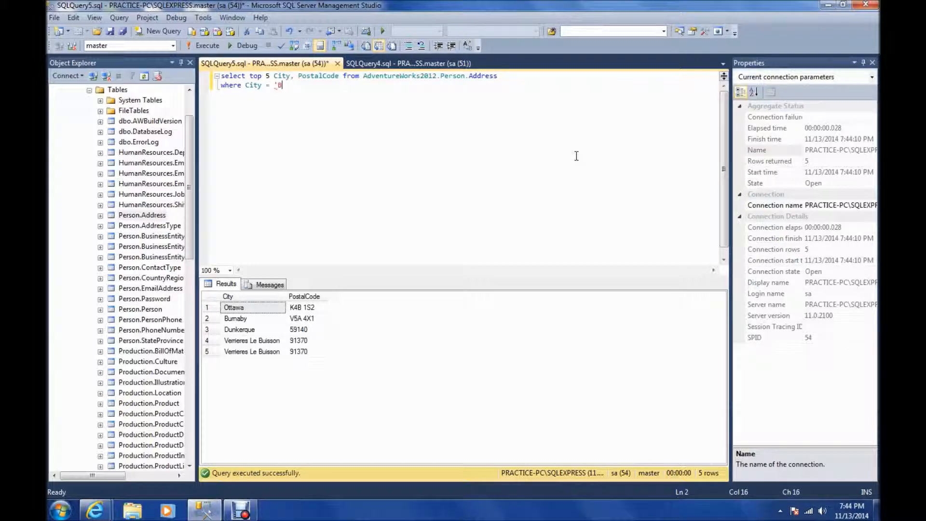
type("othell'")
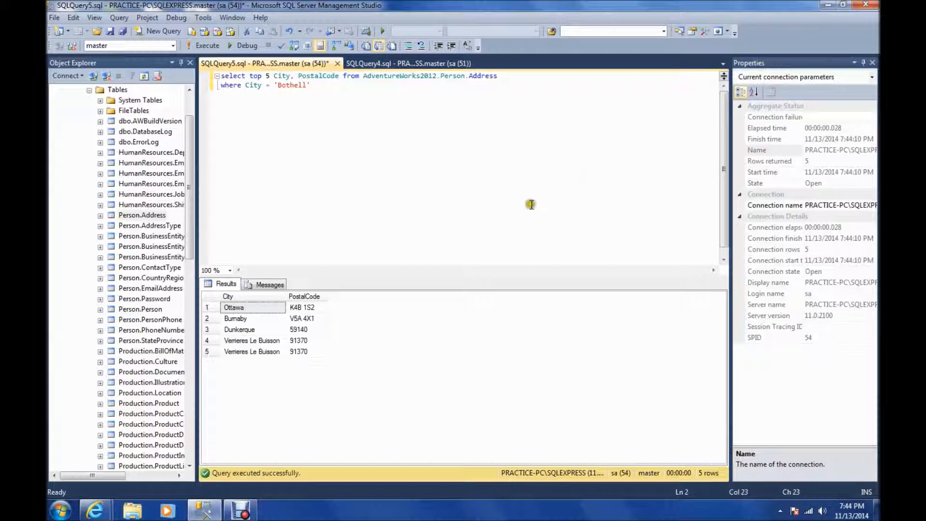
mouse_move(539, 223)
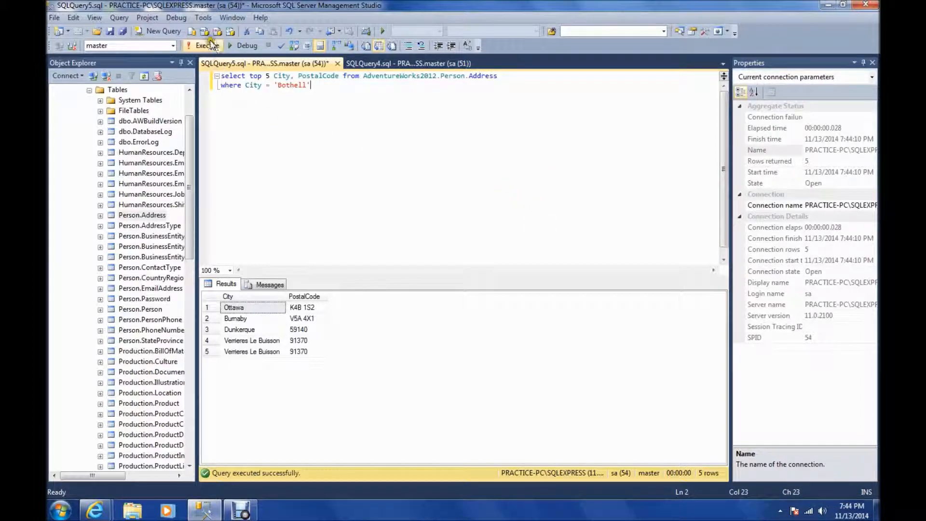
left_click(202, 45)
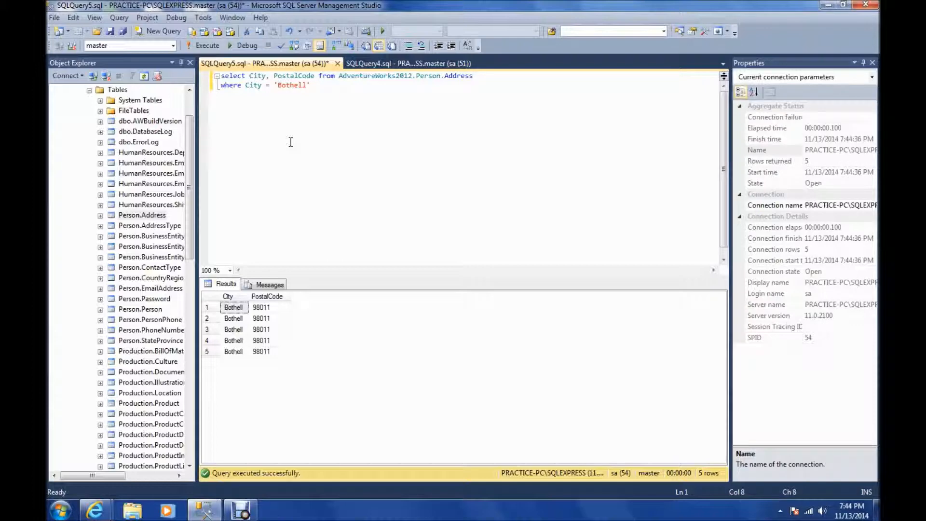
left_click(206, 45)
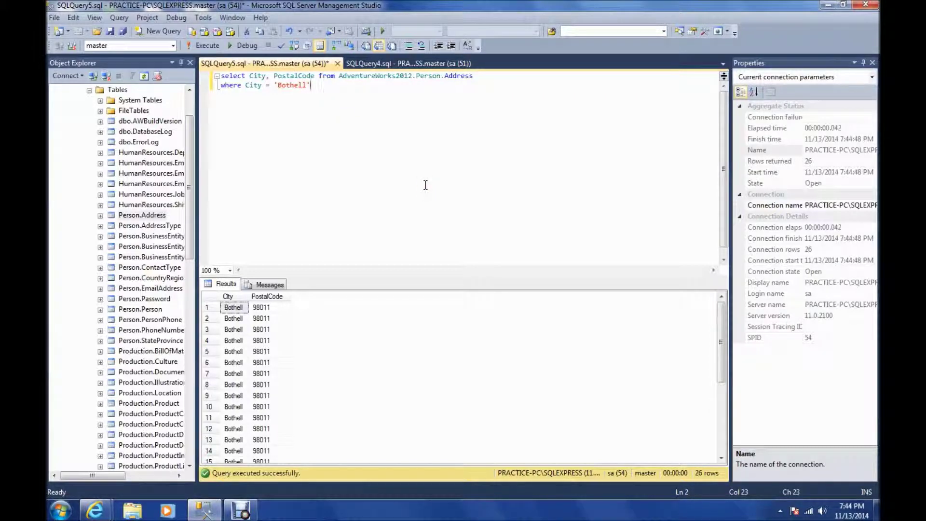
Step: Extend the filter with and PostalCode = '98011' after the Bothell condition
type("an")
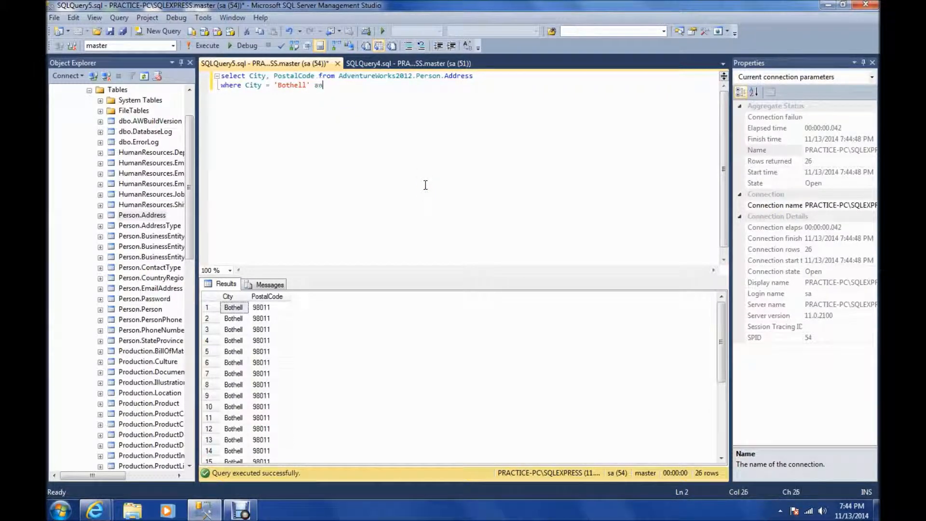
type("nd PostalCode =")
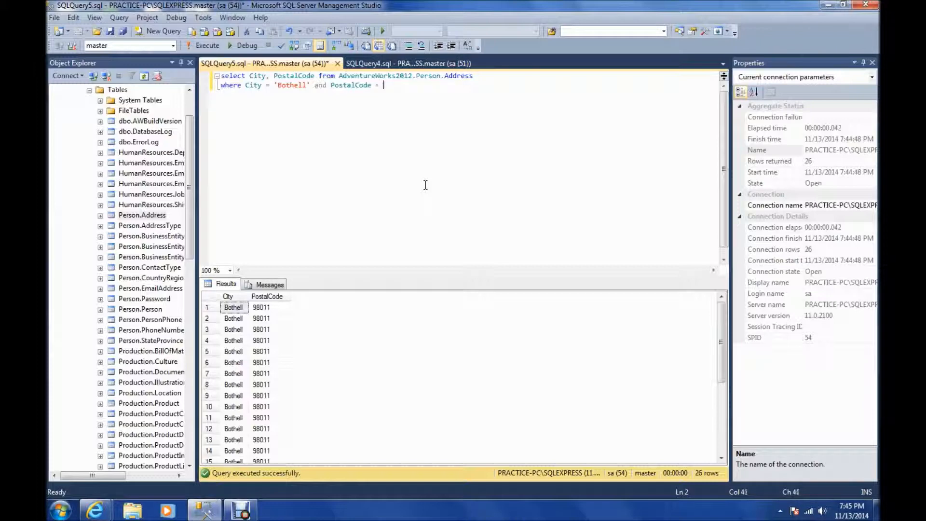
type("980")
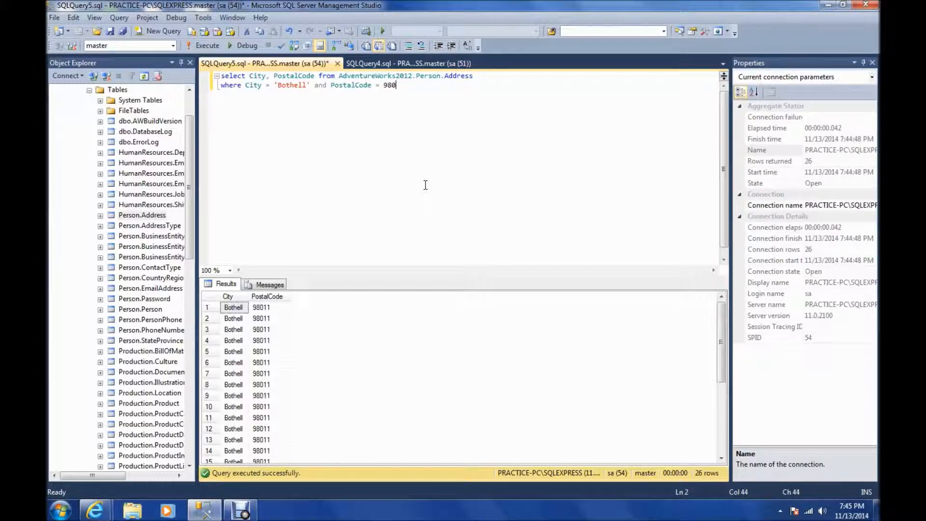
type("11'")
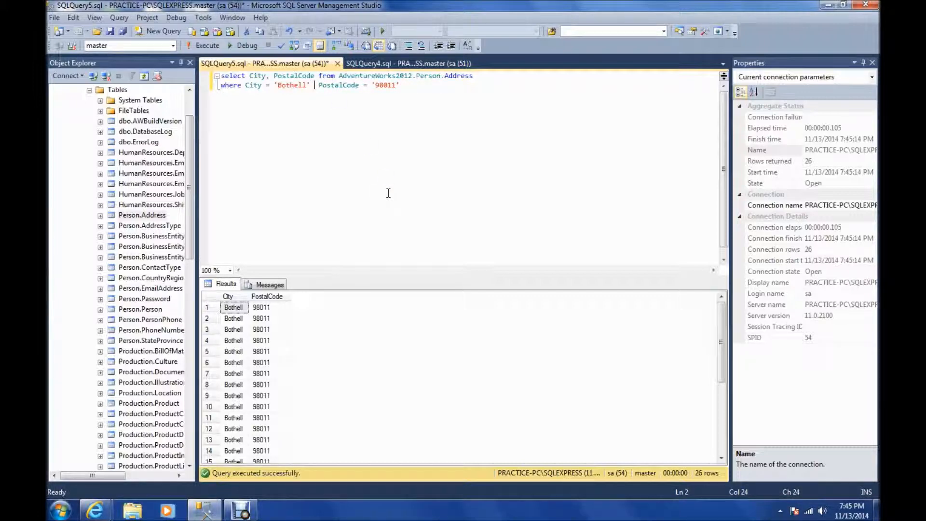
Step: Swap the PostalCode condition for or City = 'Santa Monica'
type("or")
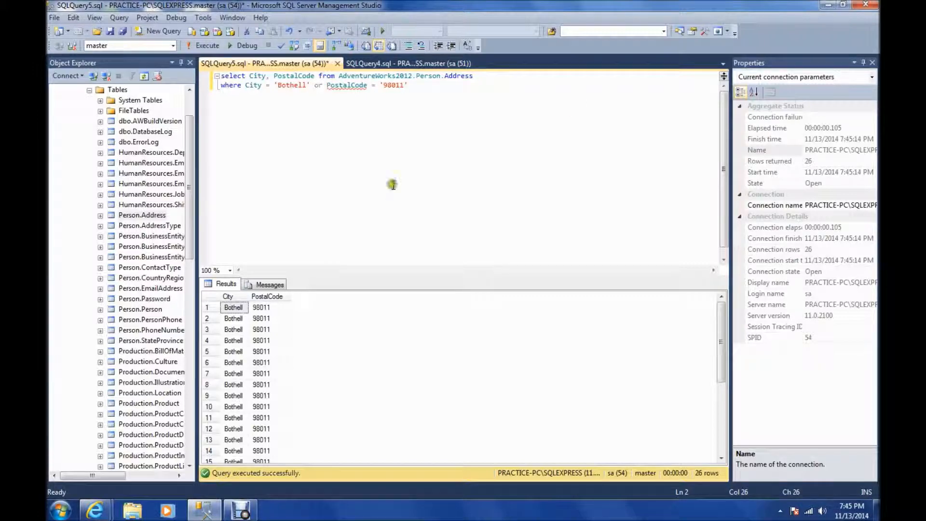
left_click(419, 84)
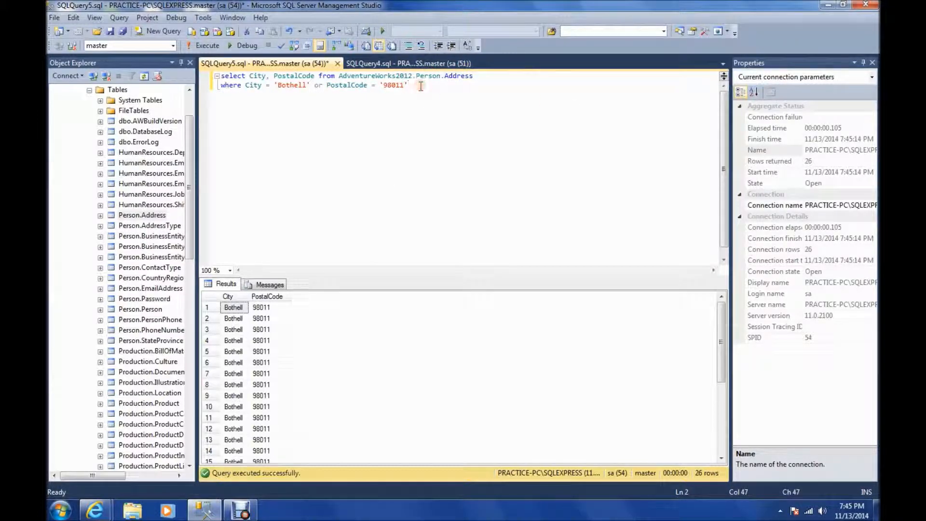
key("Delete")
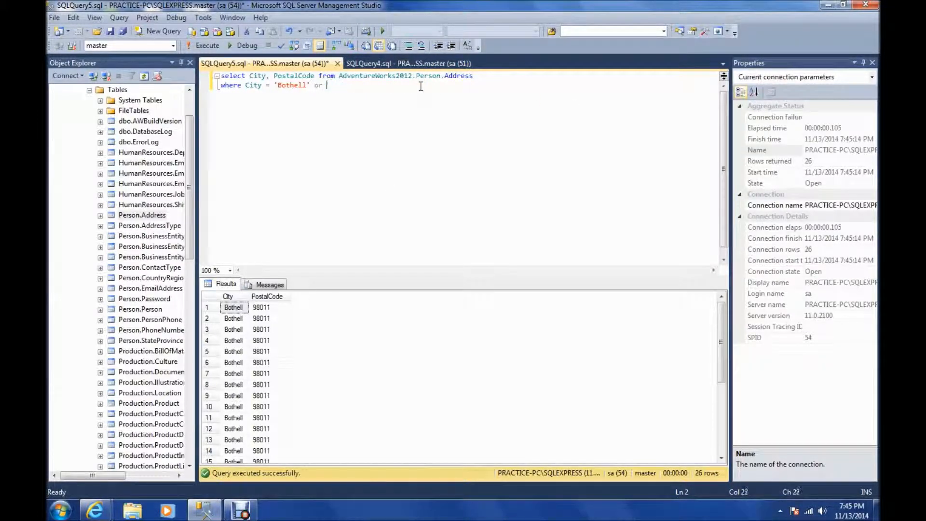
type("City")
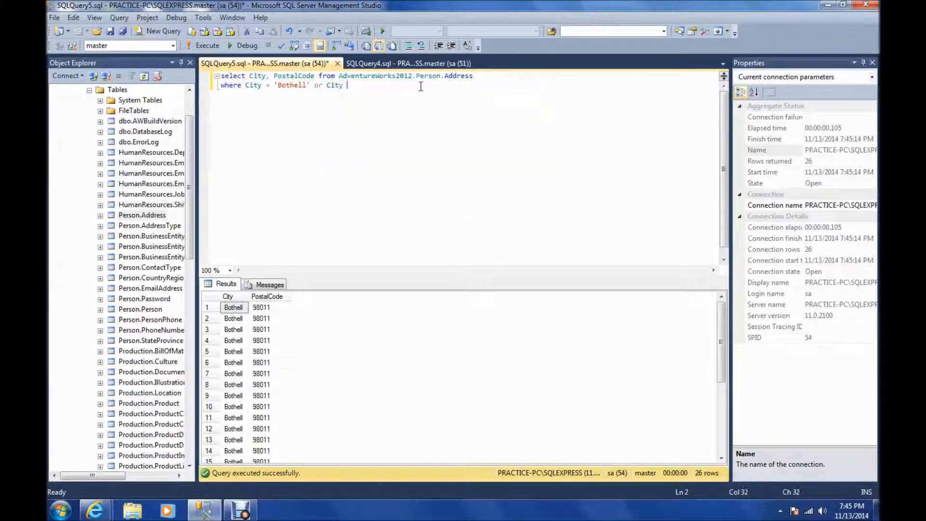
type("= 'S")
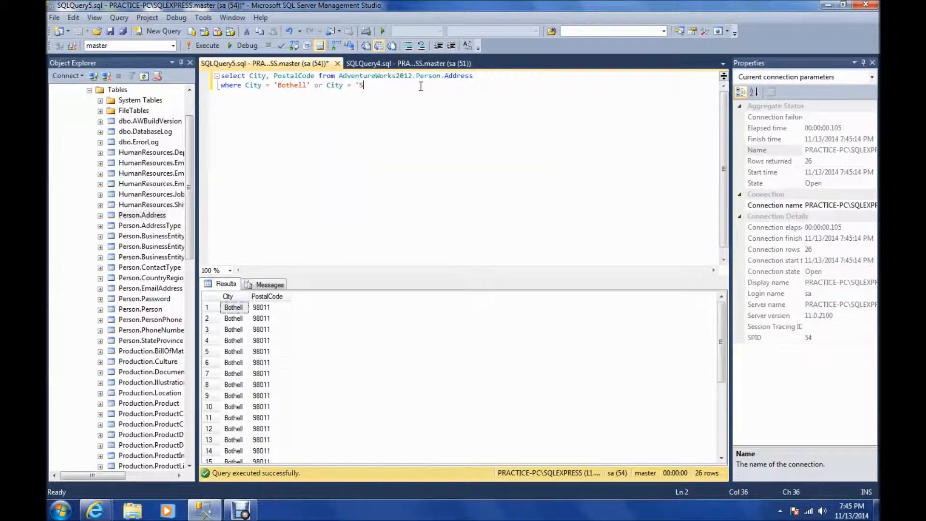
type("anta")
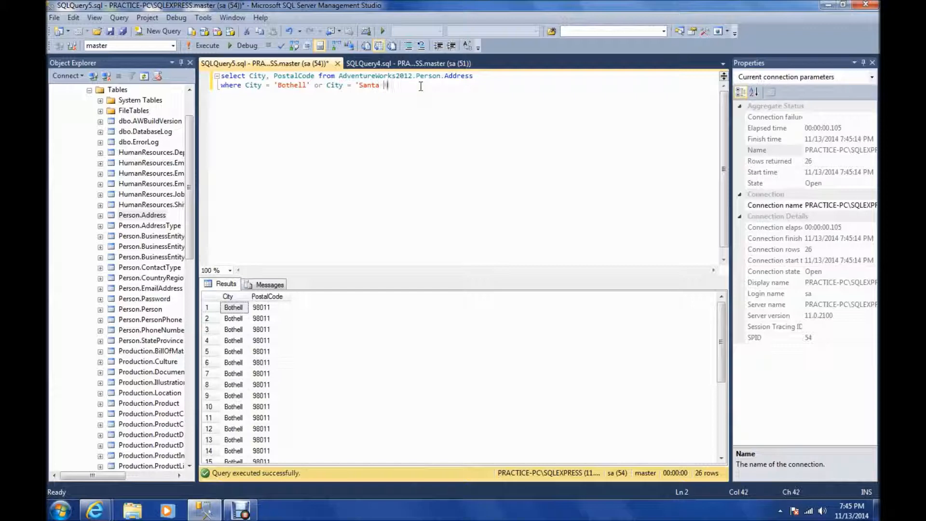
type("Monica '")
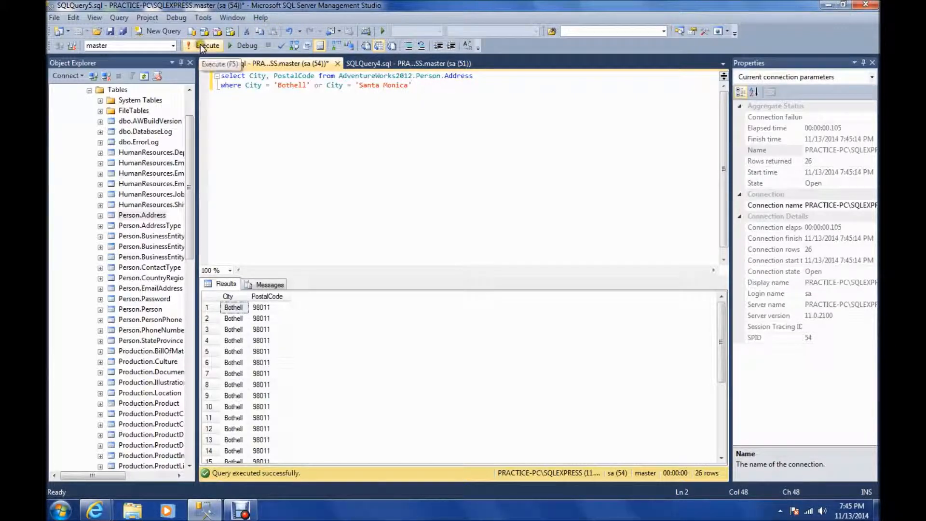
Step: Run the Bothell-or-Santa Monica query for 118 rows, then clear the OR conditions
left_click(203, 45)
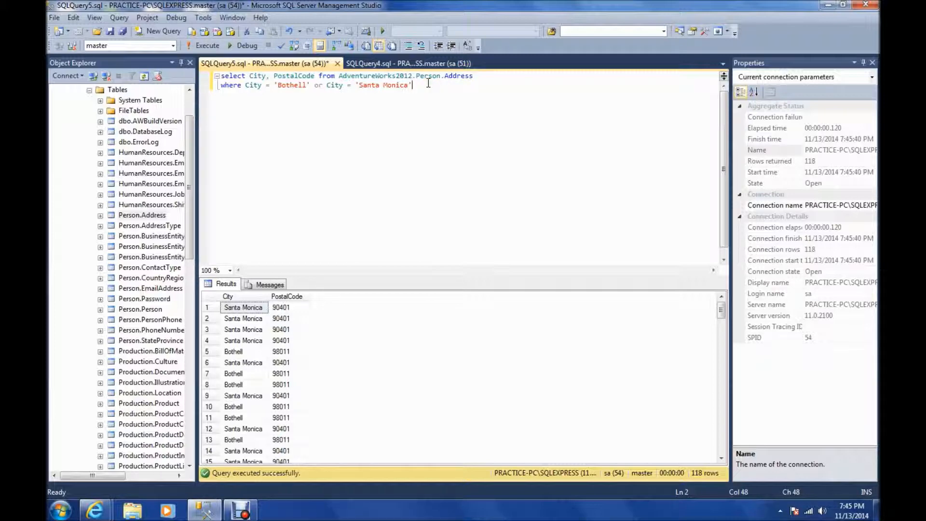
key("Backspace")
type("where City in ")
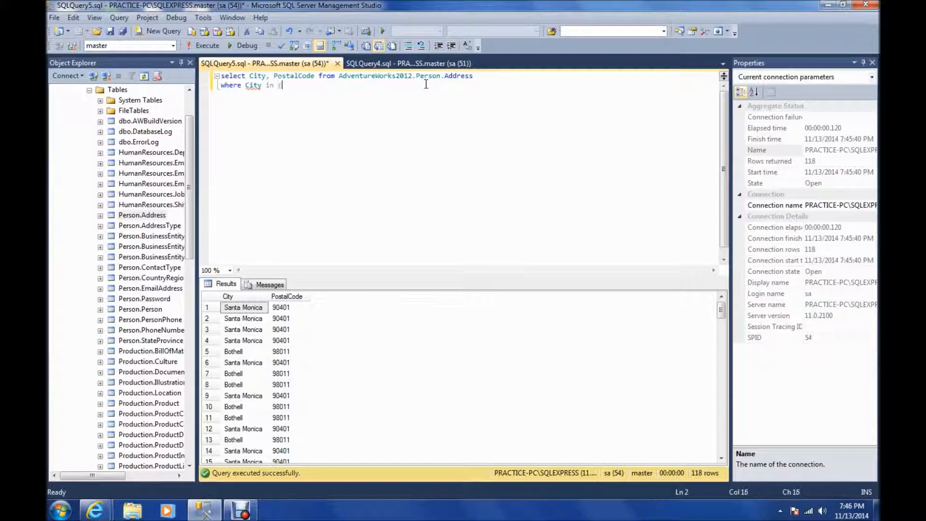
Step: Rewrite the filter as City in ('Bothell', 'Santa Monica') and run it, returning 118 rows
type("(")
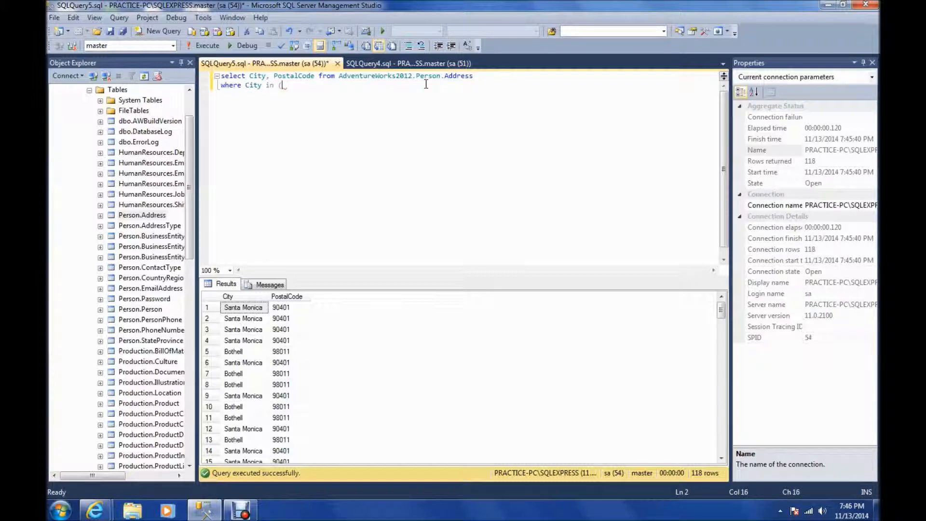
type("'b")
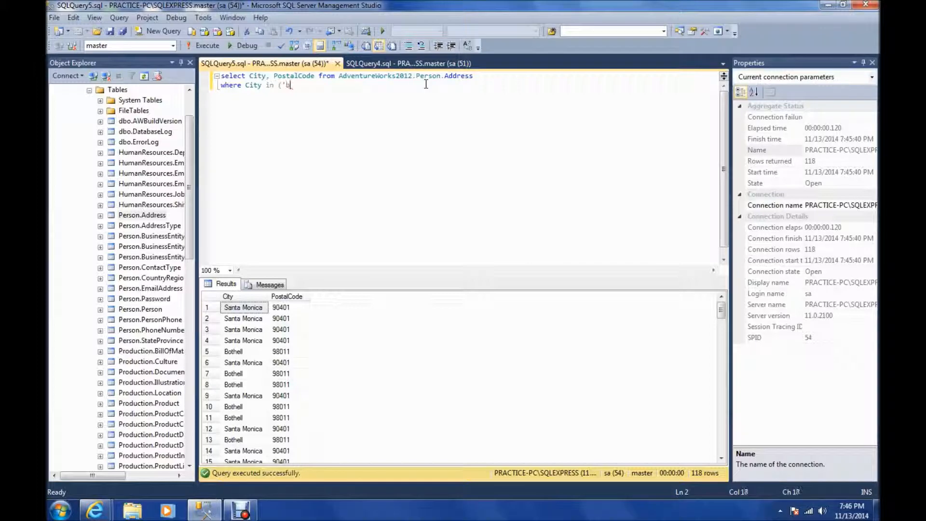
type("B")
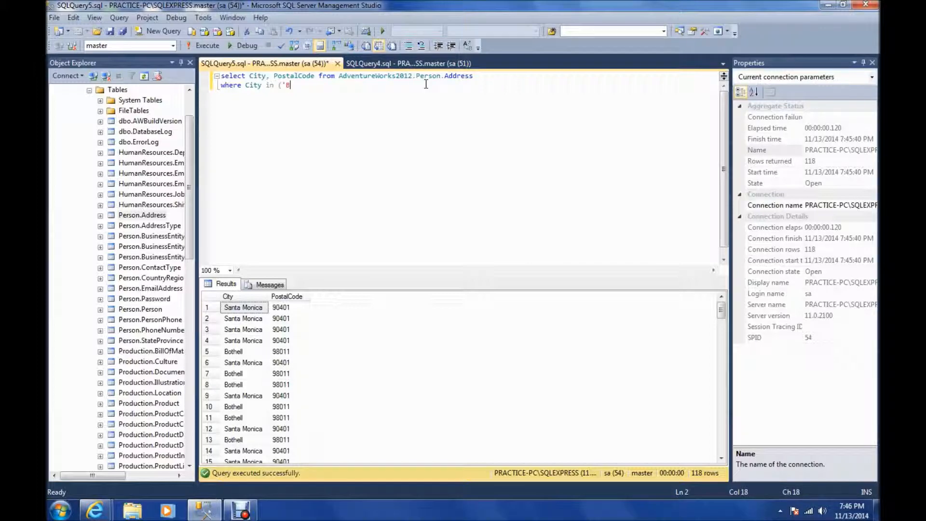
type("othell")
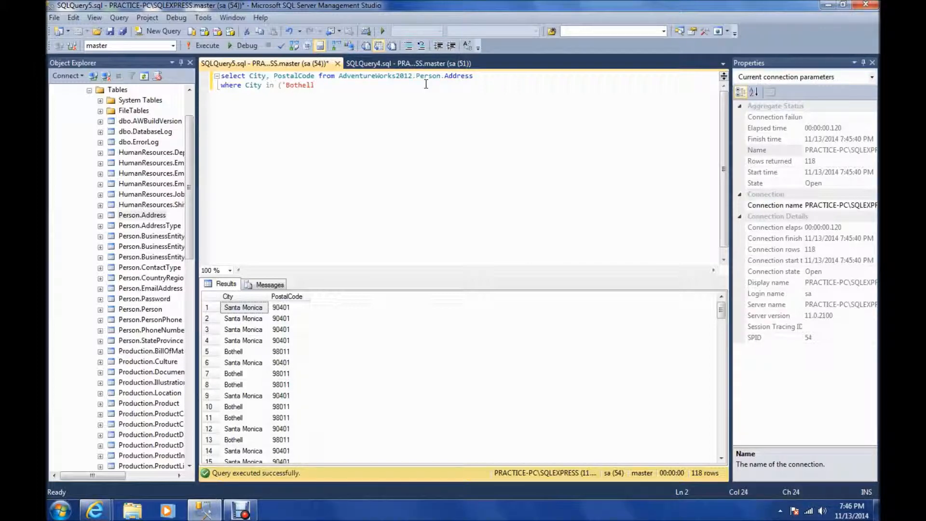
type(", '")
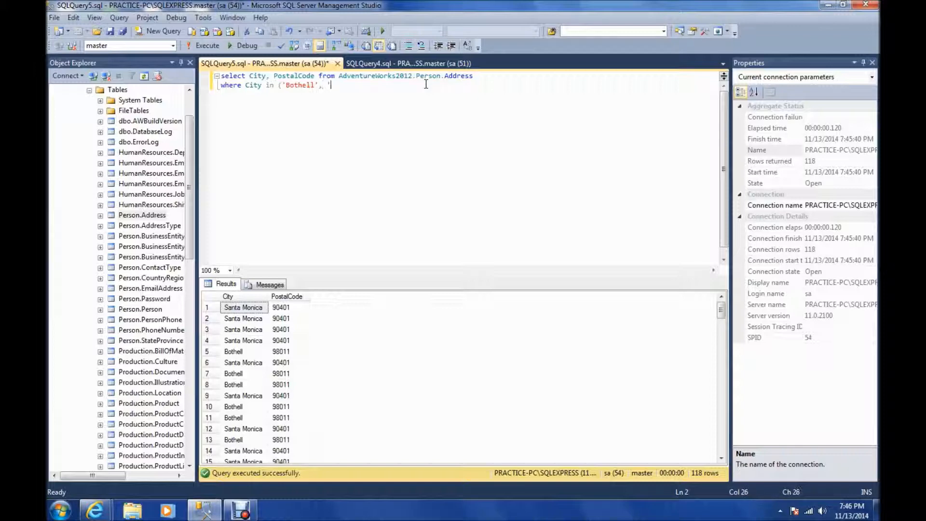
type("Santa Monic")
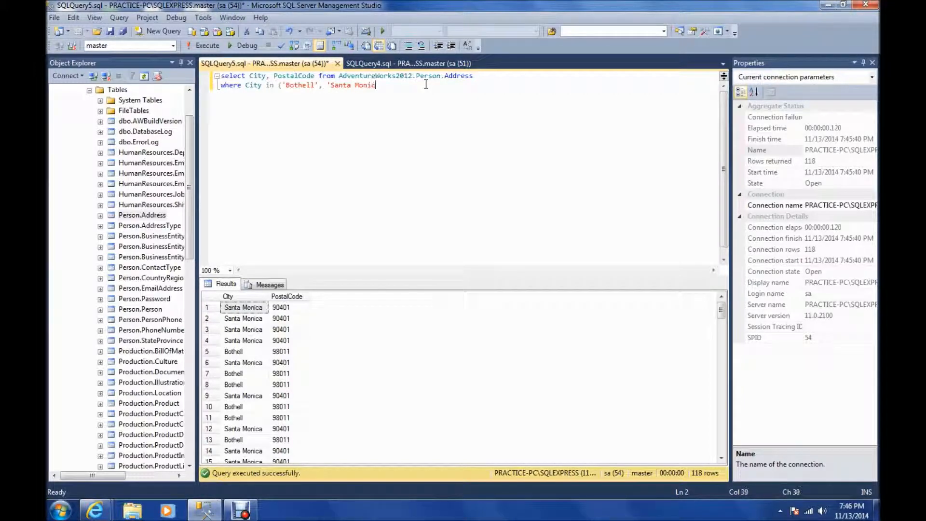
type("a')")
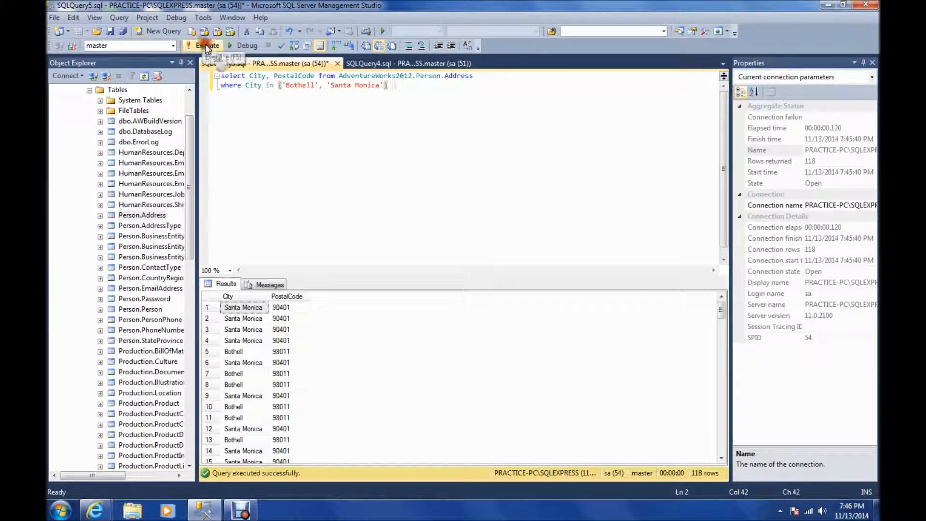
left_click(203, 46)
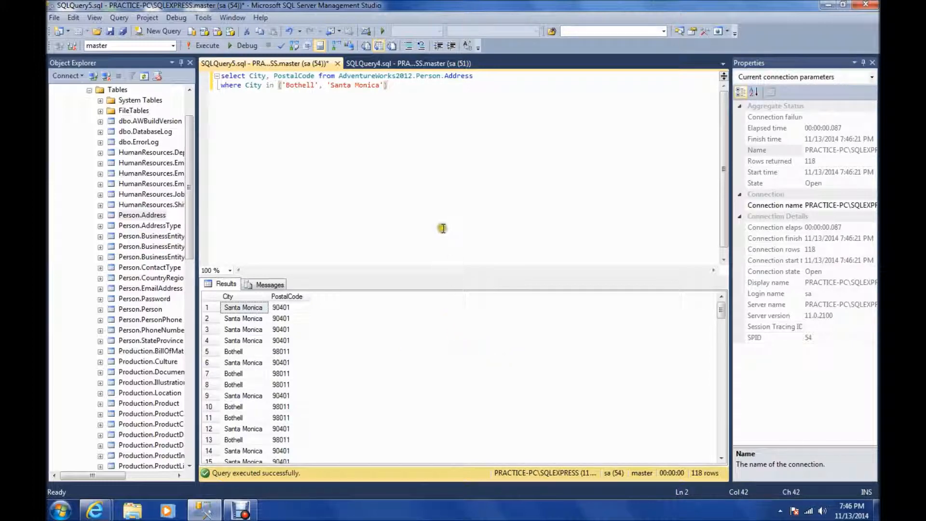
mouse_move(450, 228)
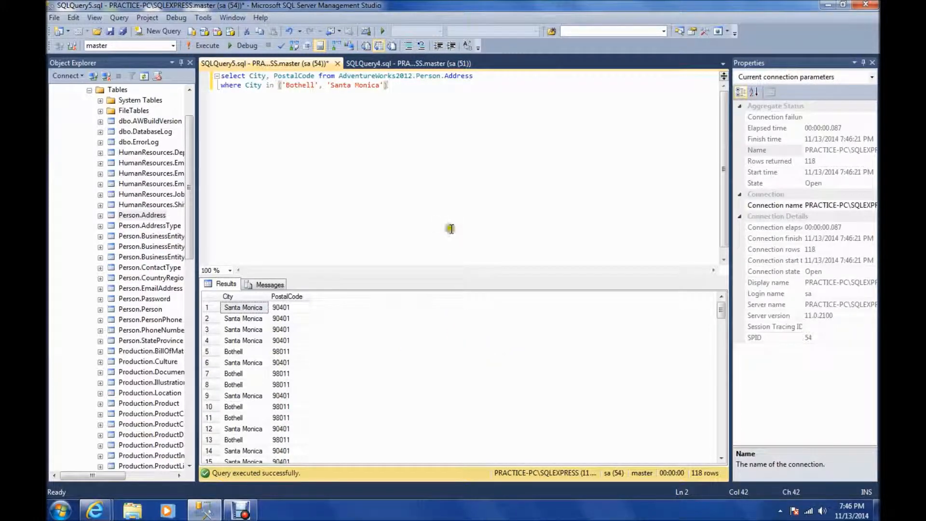